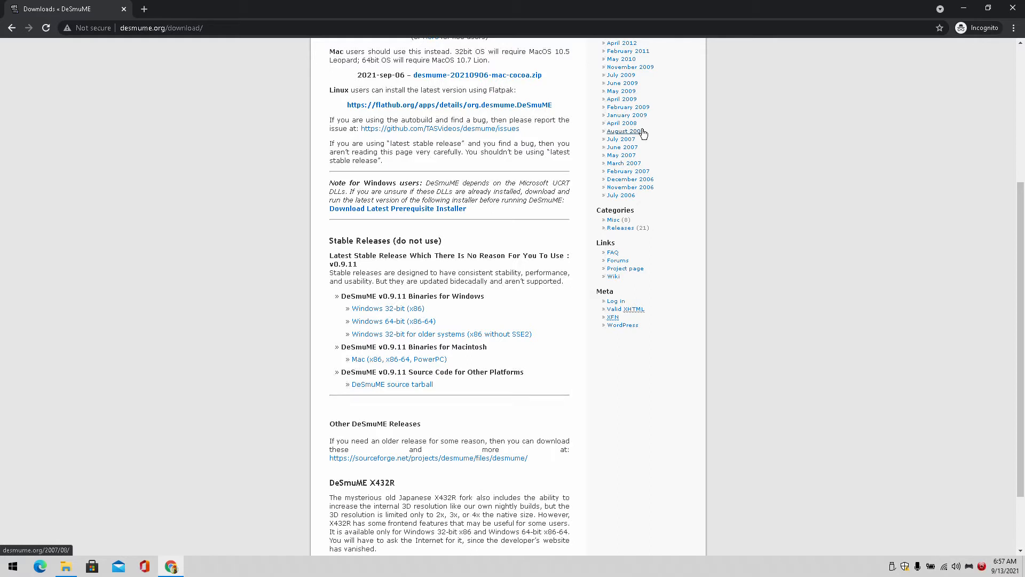
{"action": "mouse_move", "coordinate": [392, 322]}
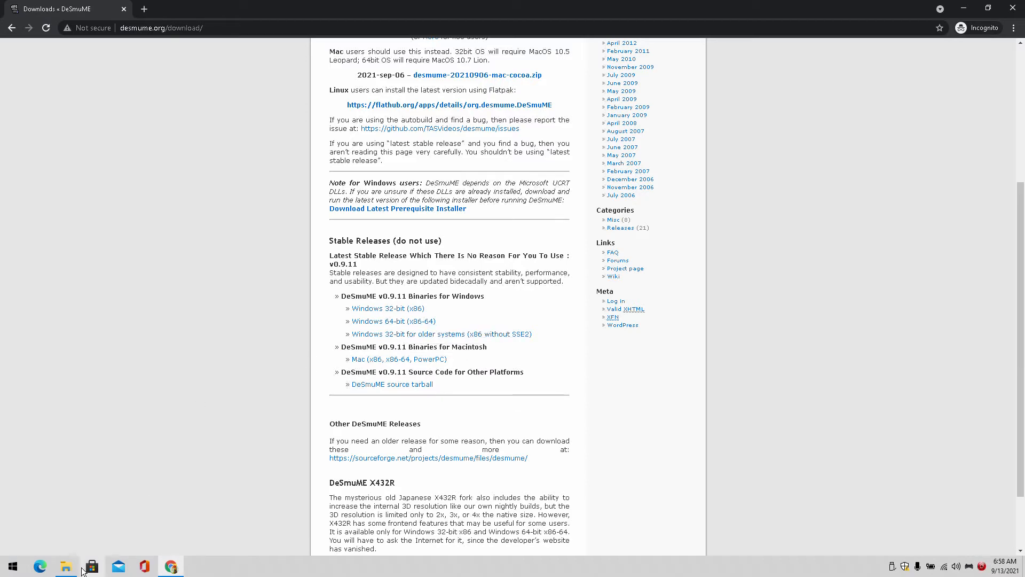
- Extract the DeSmuME 0.9.11 win64 zip into its own folder in Pictures
{"action": "left_click", "coordinate": [91, 566]}
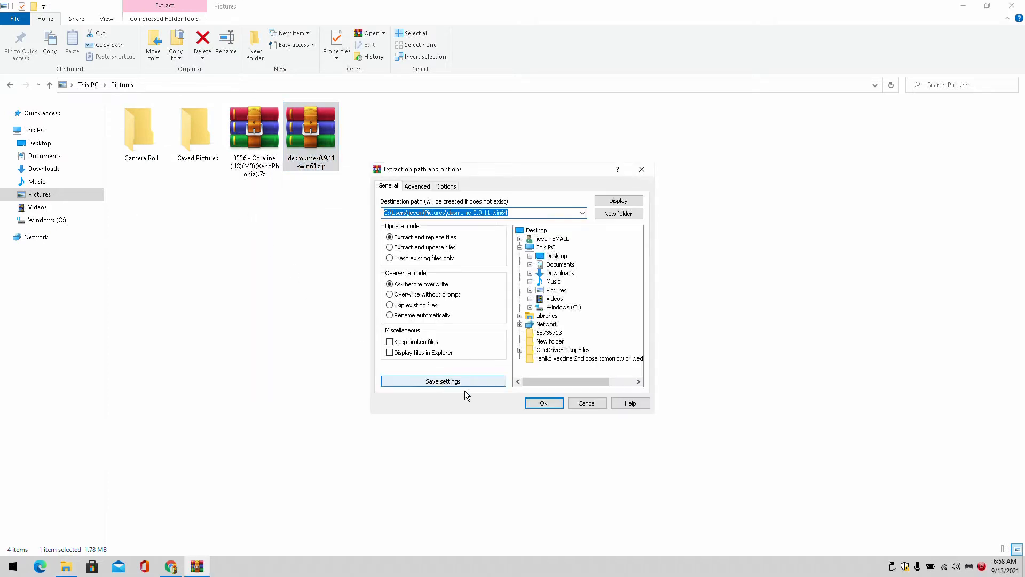
{"action": "left_click", "coordinate": [543, 403]}
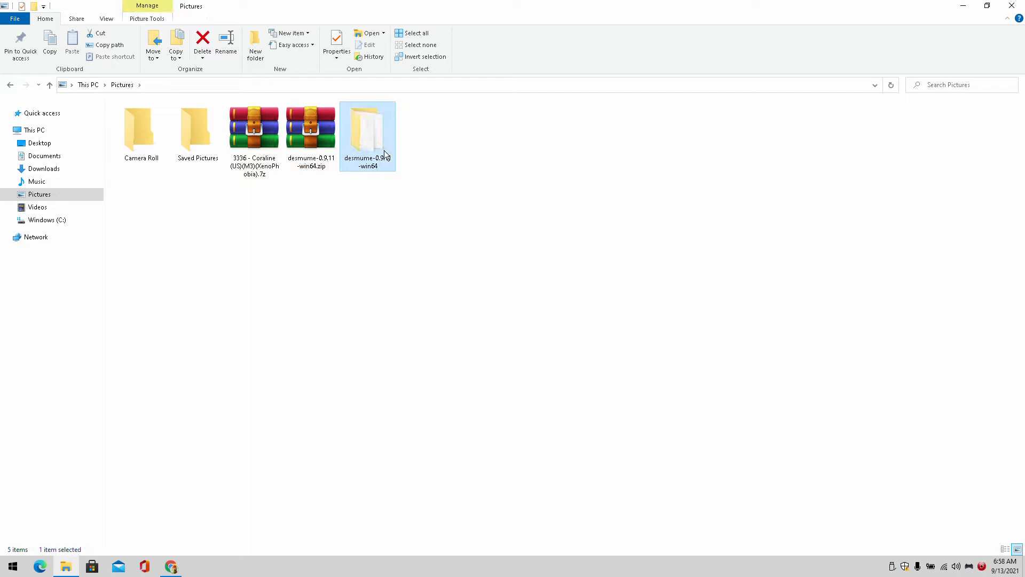
- Launch DeSmuME_0.9.11_x64.exe from the extracted folder and glance through its Config and File menus
{"action": "double_click", "coordinate": [367, 127]}
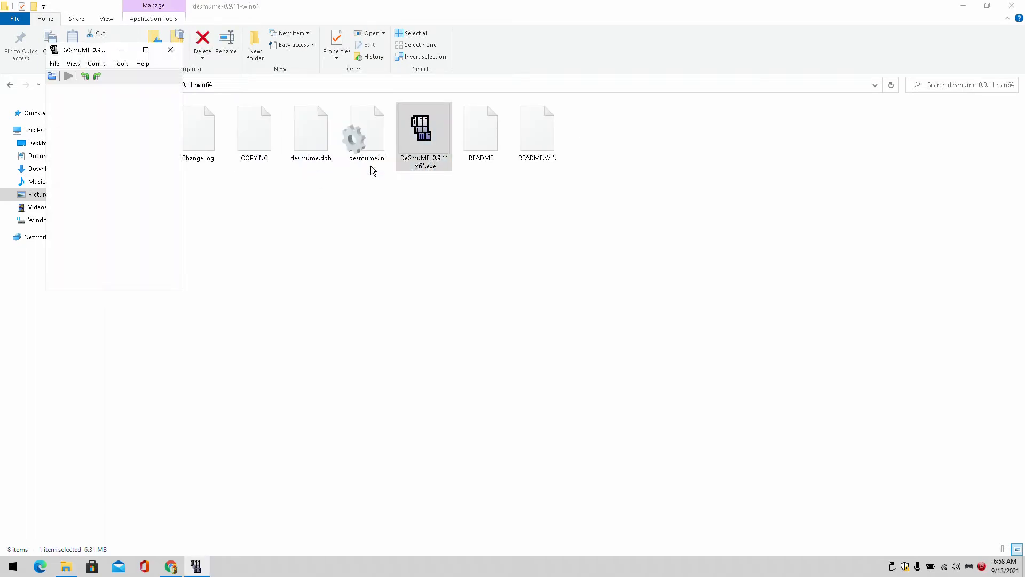
{"action": "left_click", "coordinate": [97, 63]}
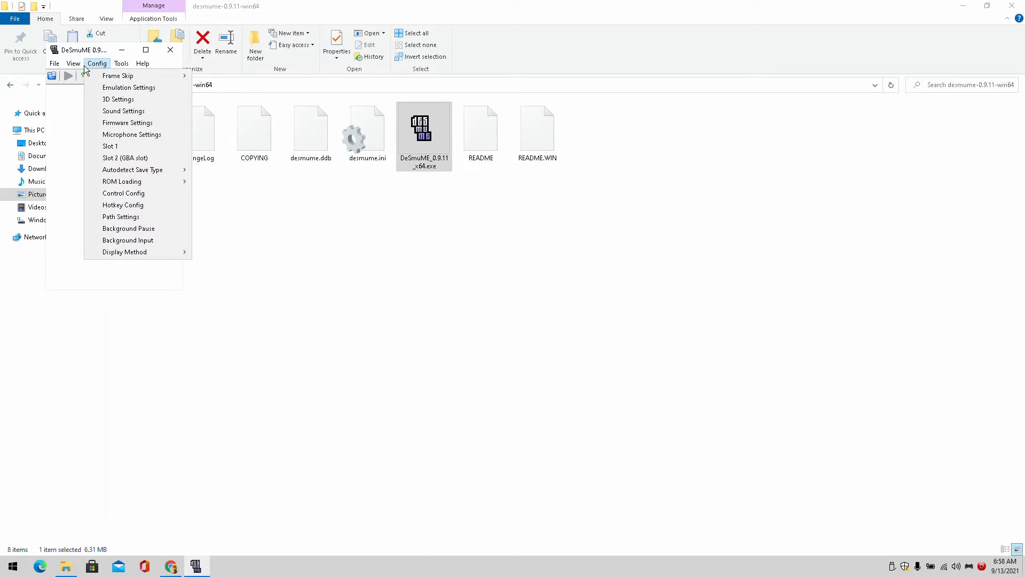
{"action": "left_click", "coordinate": [55, 63]}
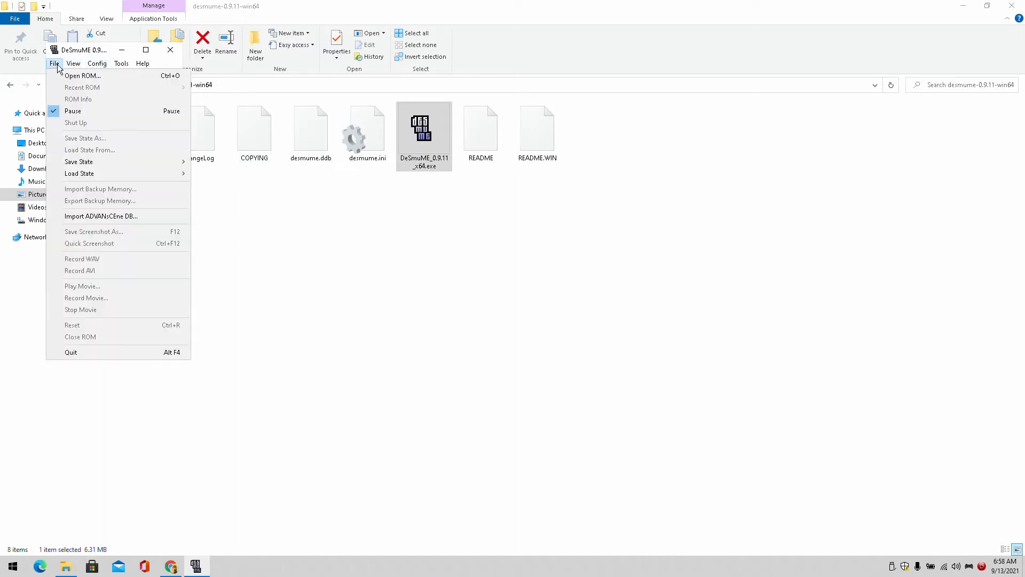
{"action": "left_click", "coordinate": [74, 63]}
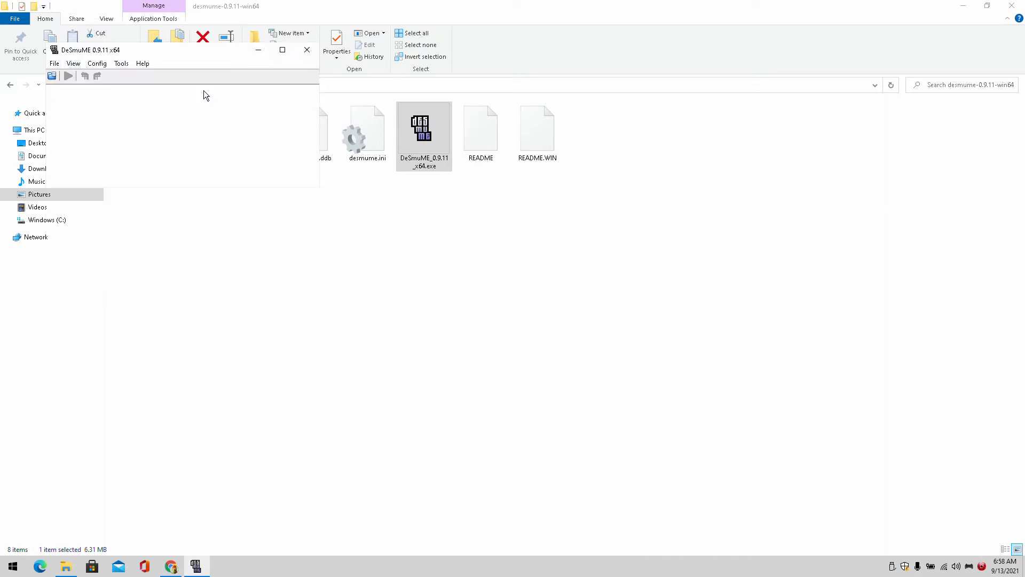
{"action": "mouse_move", "coordinate": [281, 50]}
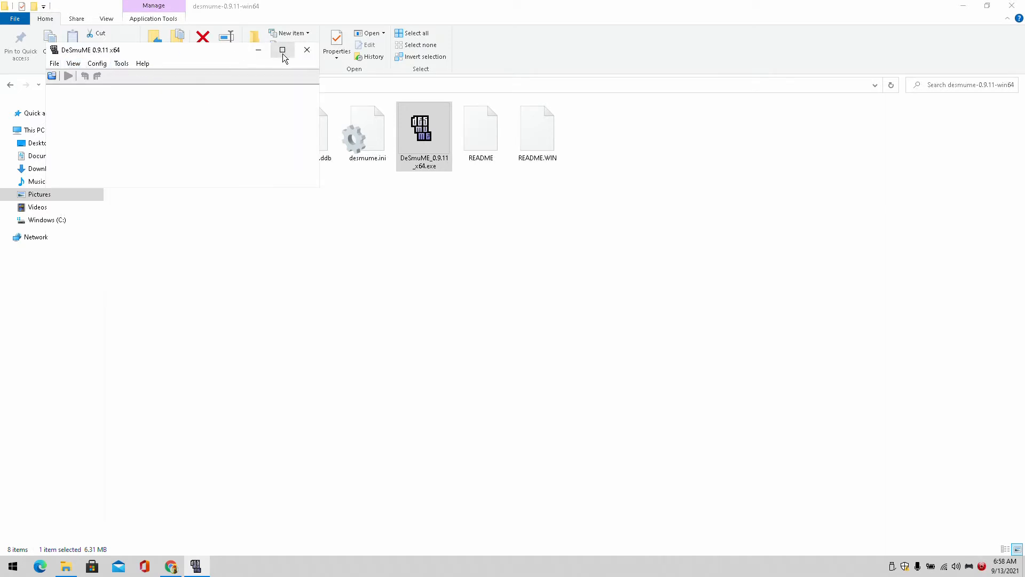
- Maximize the DeSmuME window and review the Emulation Settings dialog without changes
{"action": "left_click", "coordinate": [51, 18]}
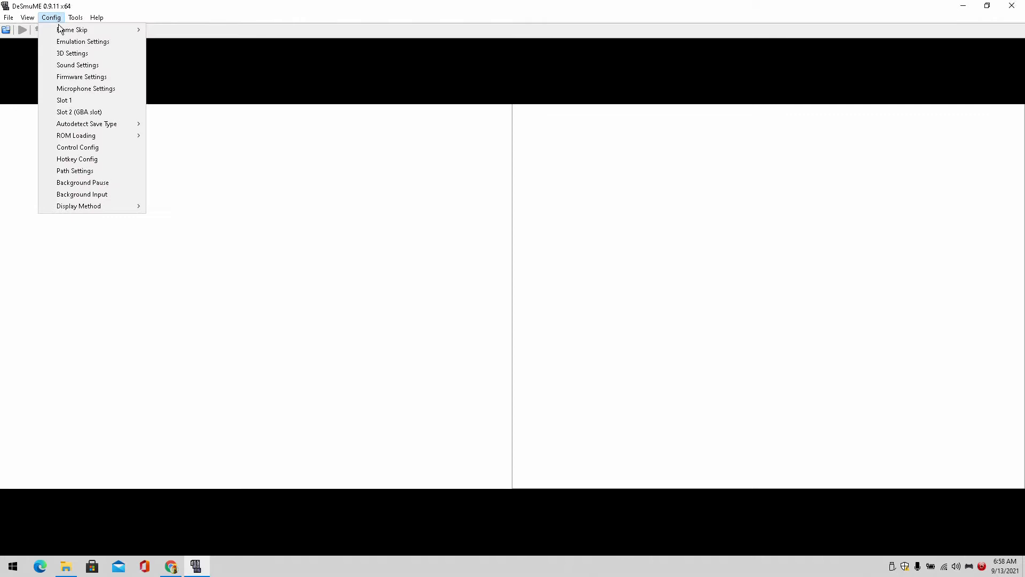
{"action": "mouse_move", "coordinate": [72, 30]}
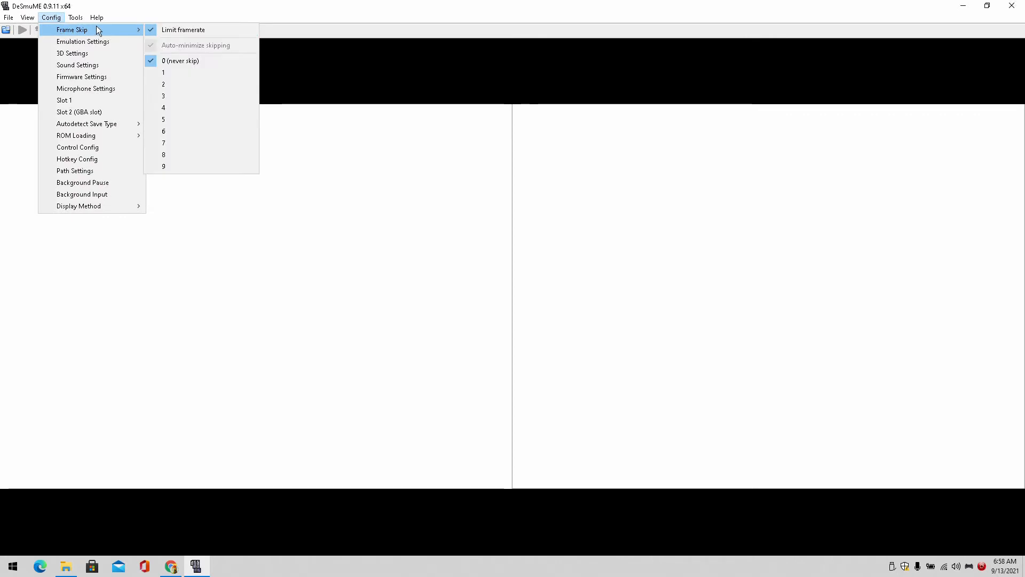
{"action": "left_click", "coordinate": [83, 41]}
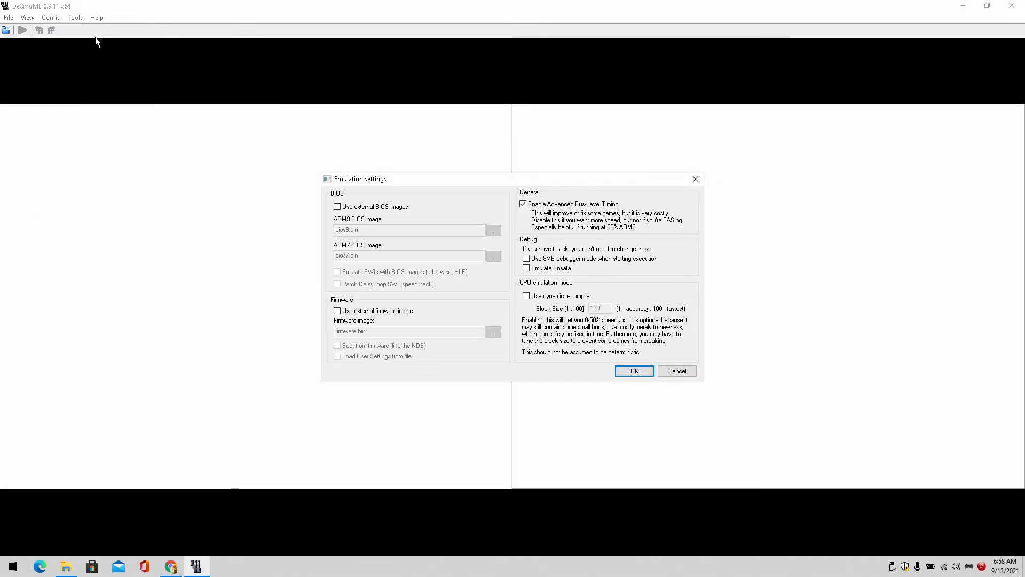
{"action": "mouse_move", "coordinate": [484, 236]}
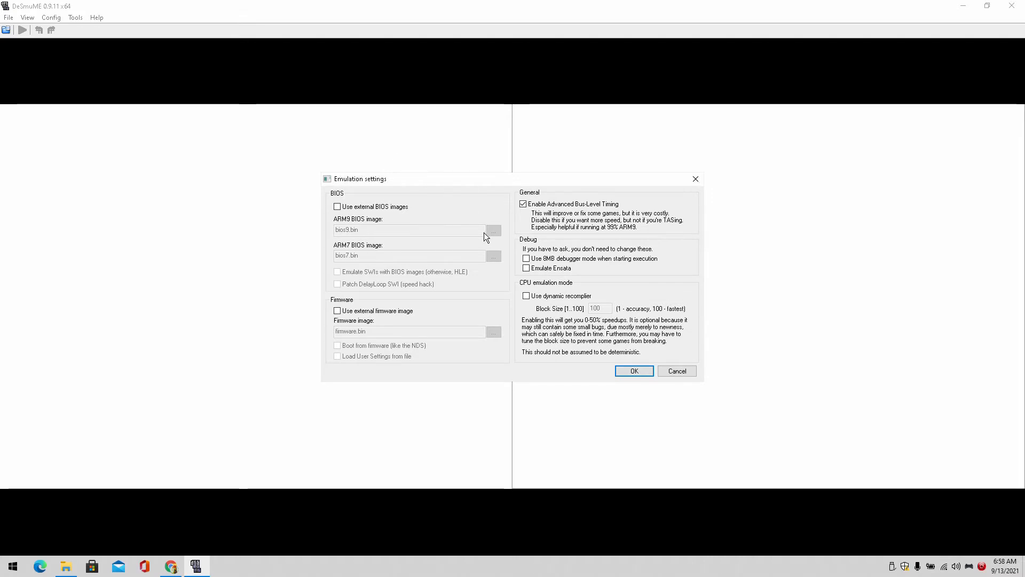
{"action": "left_click", "coordinate": [525, 296]}
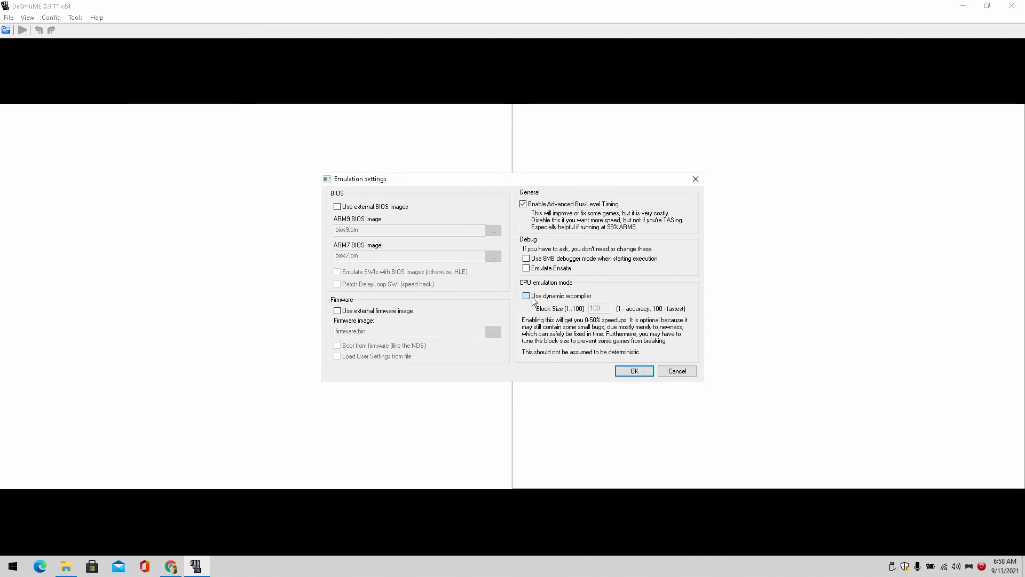
{"action": "left_click", "coordinate": [526, 296]}
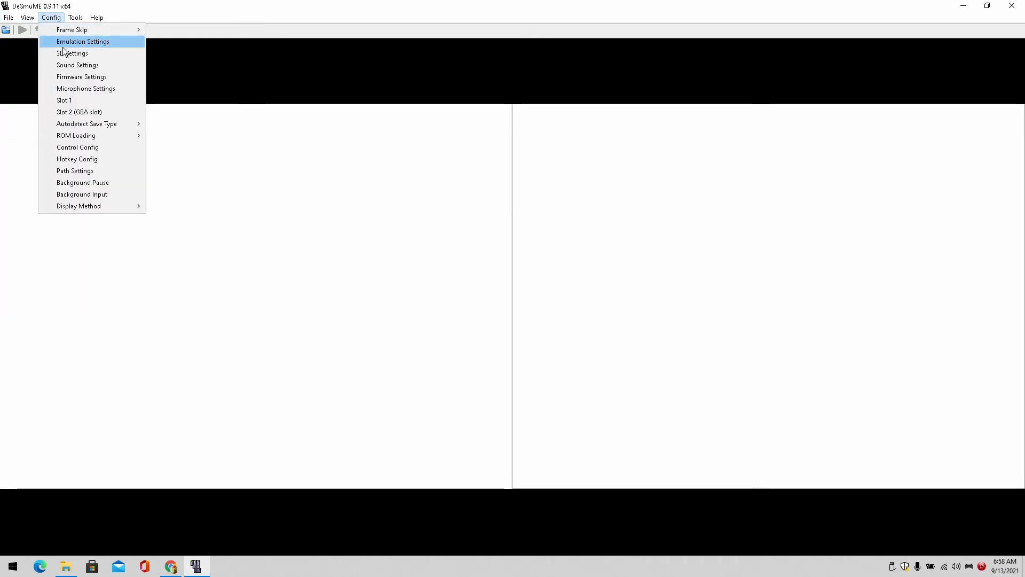
{"action": "left_click", "coordinate": [83, 42]}
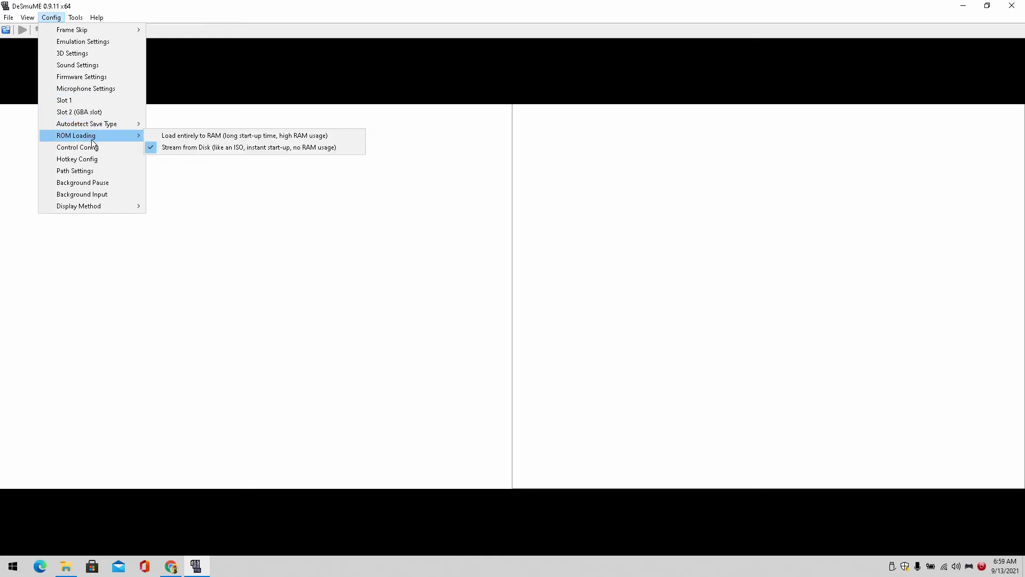
{"action": "mouse_move", "coordinate": [86, 148]}
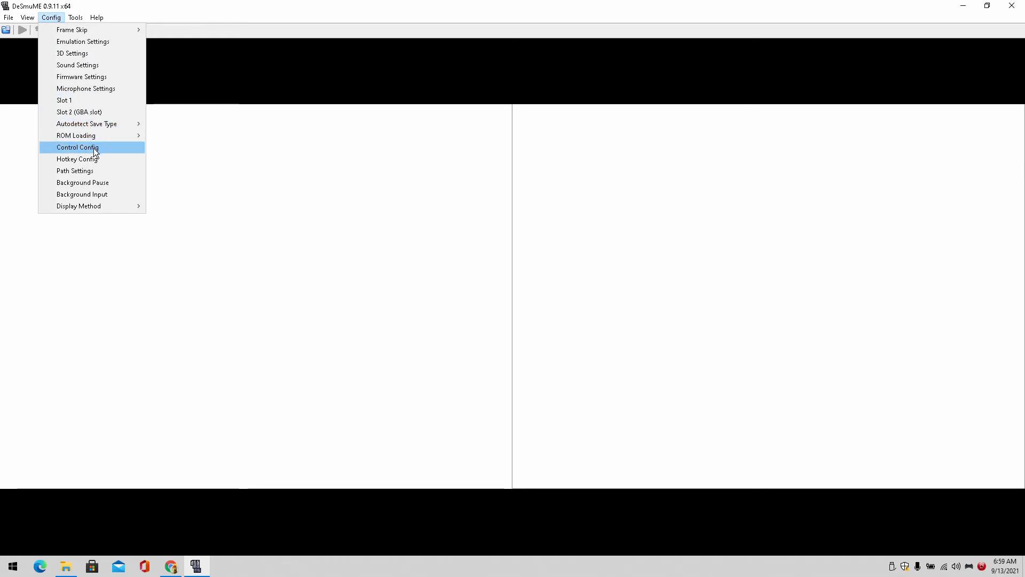
- Assign gamepad inputs to the DS controls in Control Config, starting with LEFT, and confirm
{"action": "left_click", "coordinate": [78, 147]}
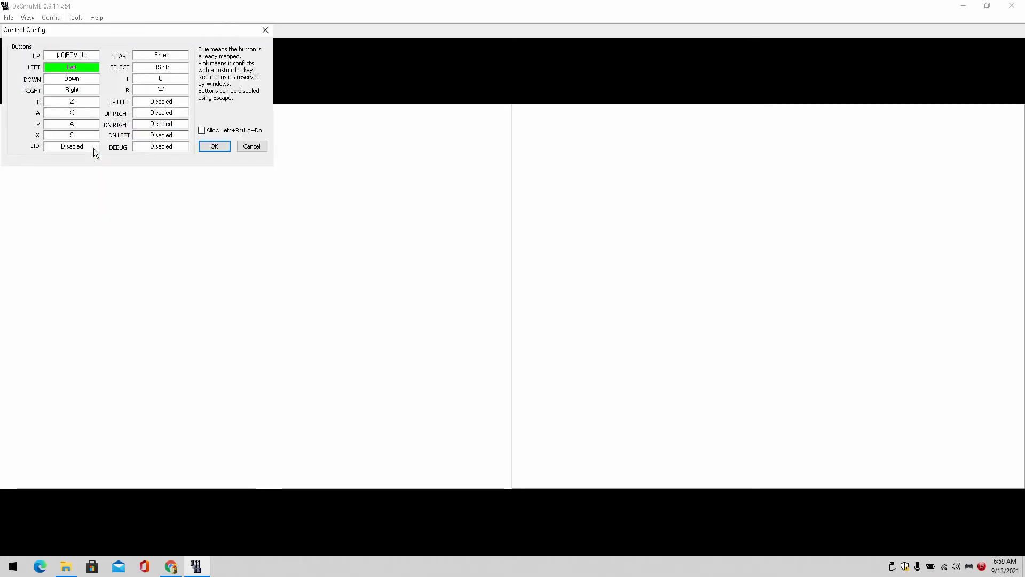
{"action": "left_click", "coordinate": [72, 135]}
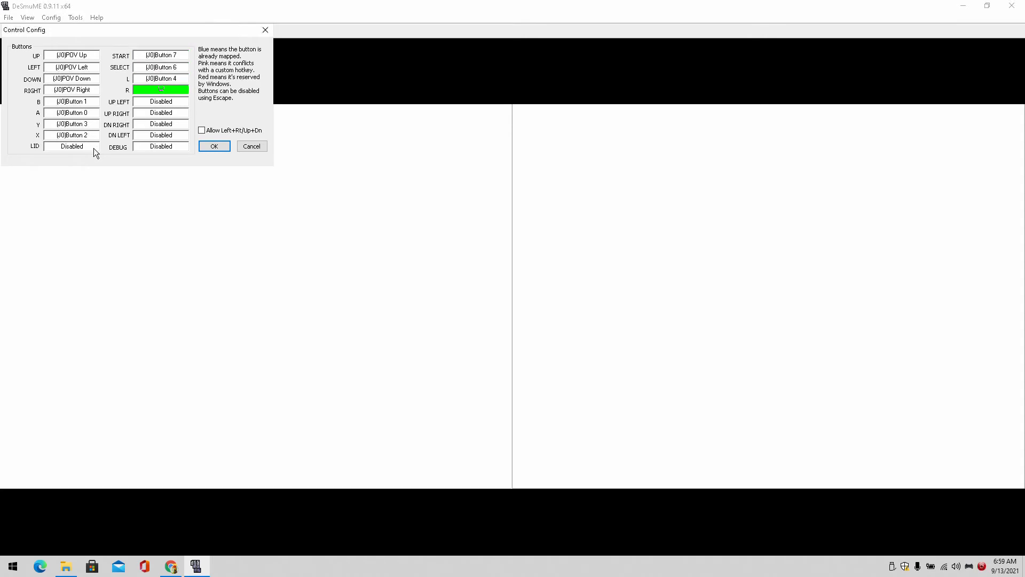
{"action": "left_click", "coordinate": [51, 17]}
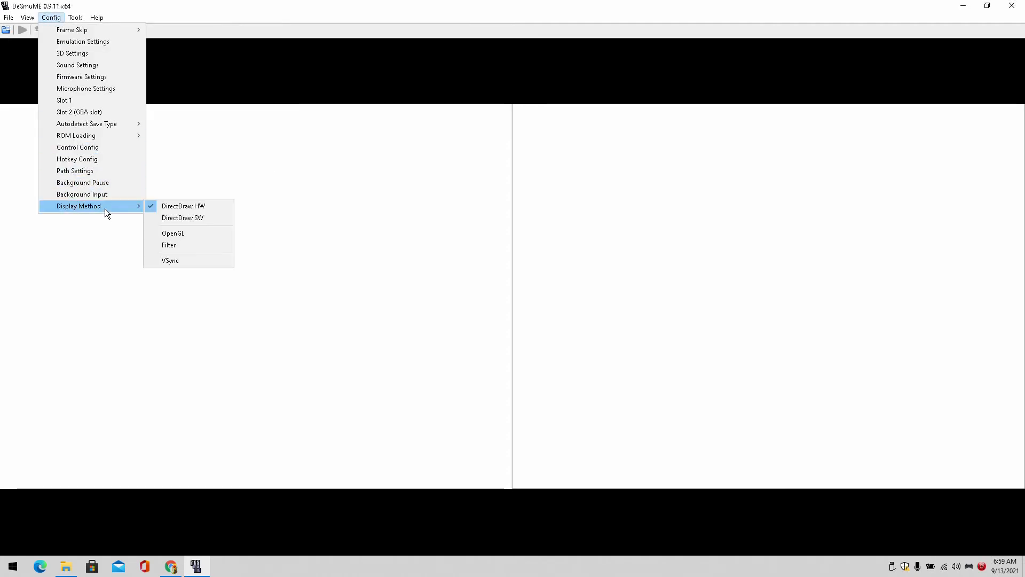
{"action": "mouse_move", "coordinate": [183, 206]}
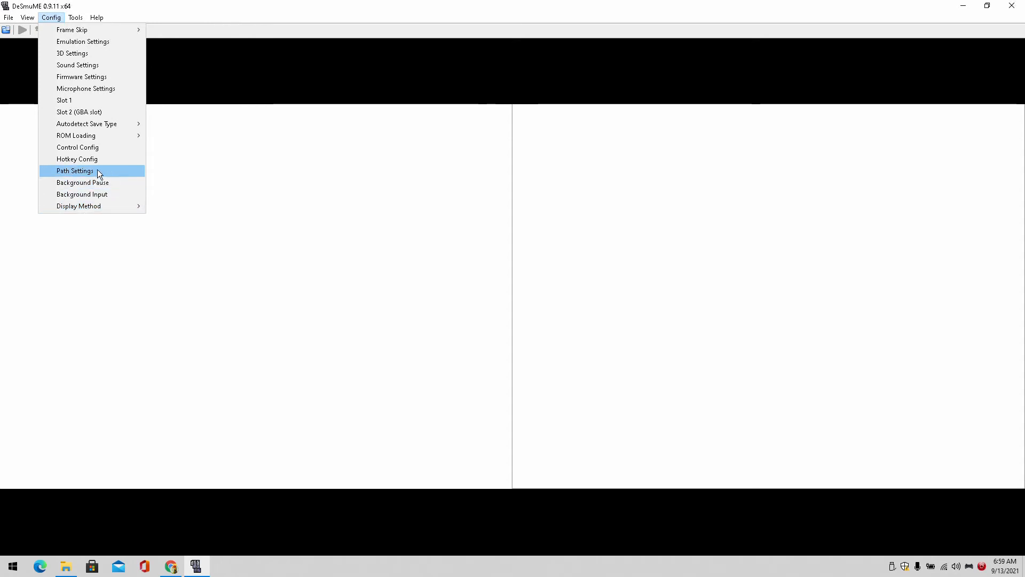
{"action": "mouse_move", "coordinate": [81, 77]}
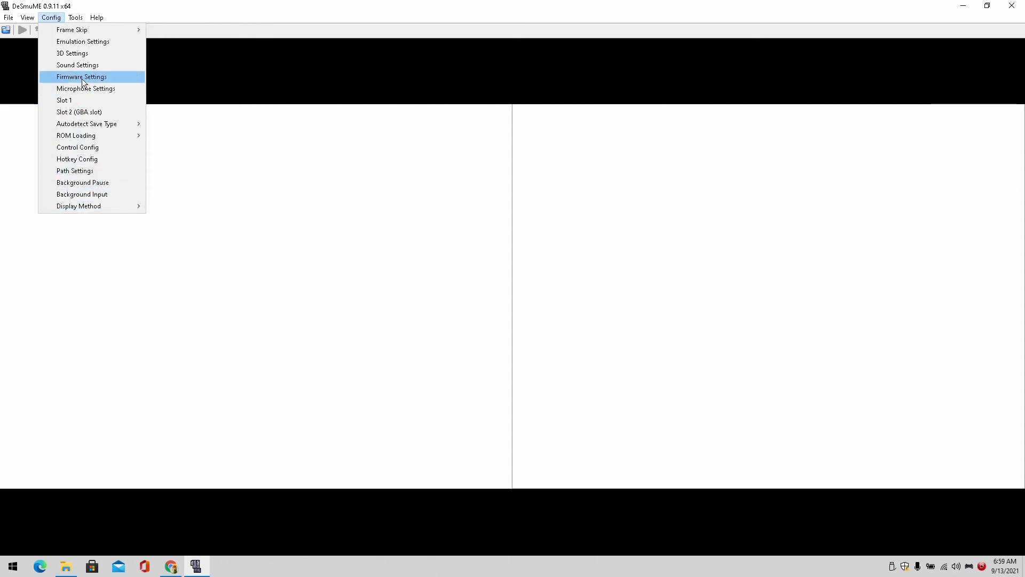
- Bring up DeSmuME's Firmware Settings from the Config menu
{"action": "left_click", "coordinate": [28, 18]}
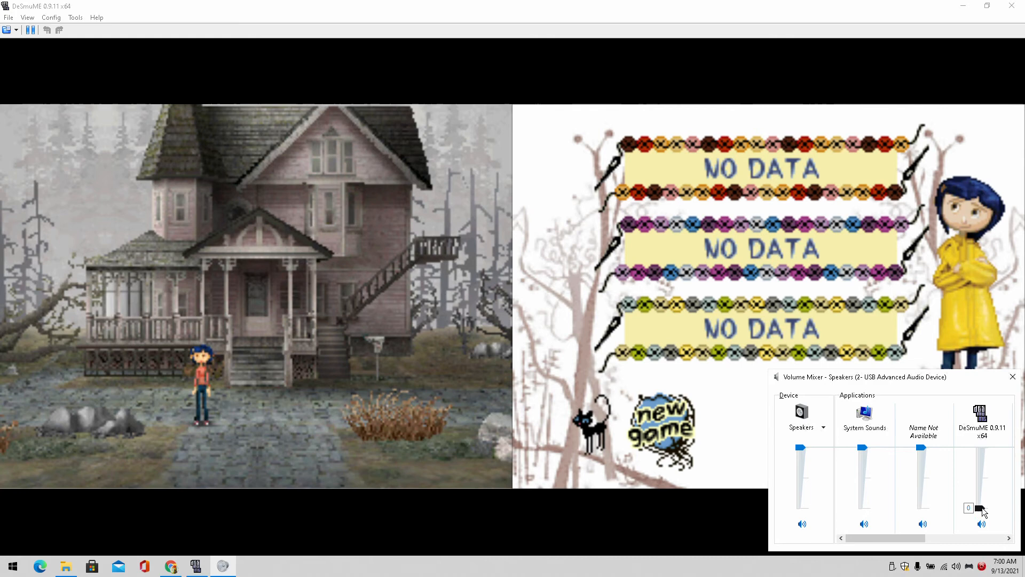
- Close the Windows volume mixer after lowering DeSmuME's volume to 0
{"action": "left_click", "coordinate": [1012, 377]}
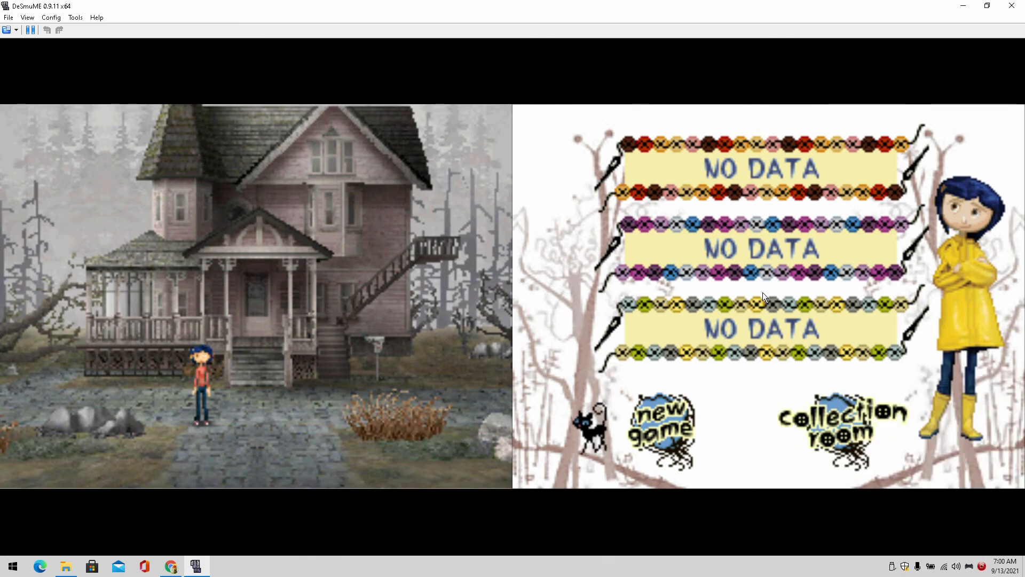
{"action": "mouse_move", "coordinate": [58, 30]}
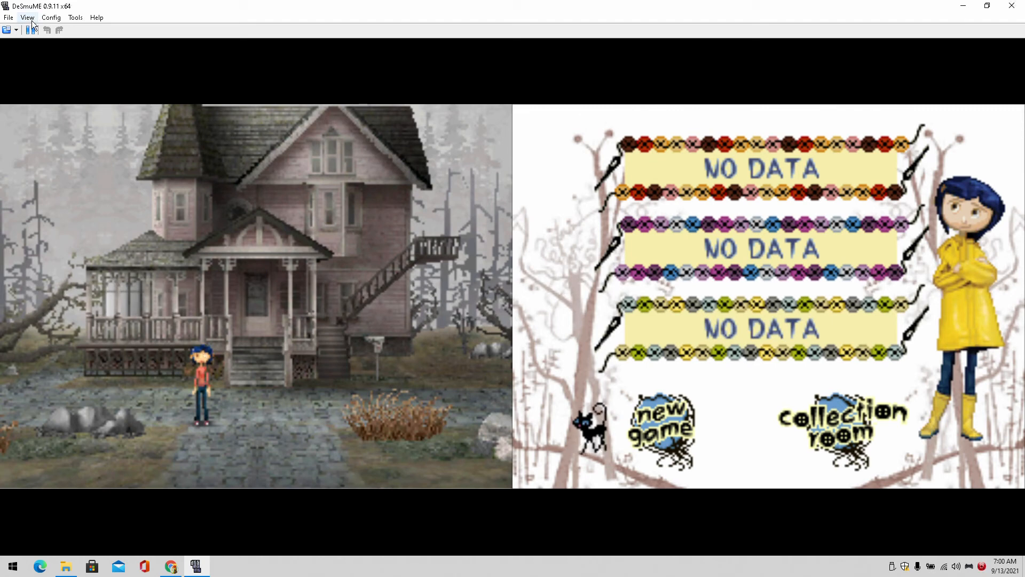
- Apply the 5xBRZ magnification filter to Coraline's screens
{"action": "left_click", "coordinate": [28, 17]}
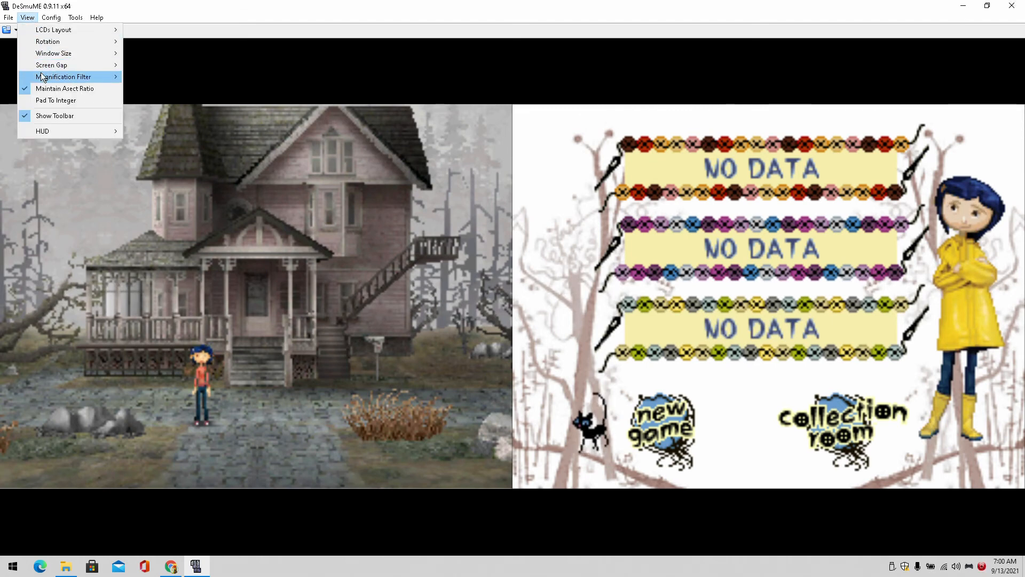
{"action": "left_click", "coordinate": [63, 77]}
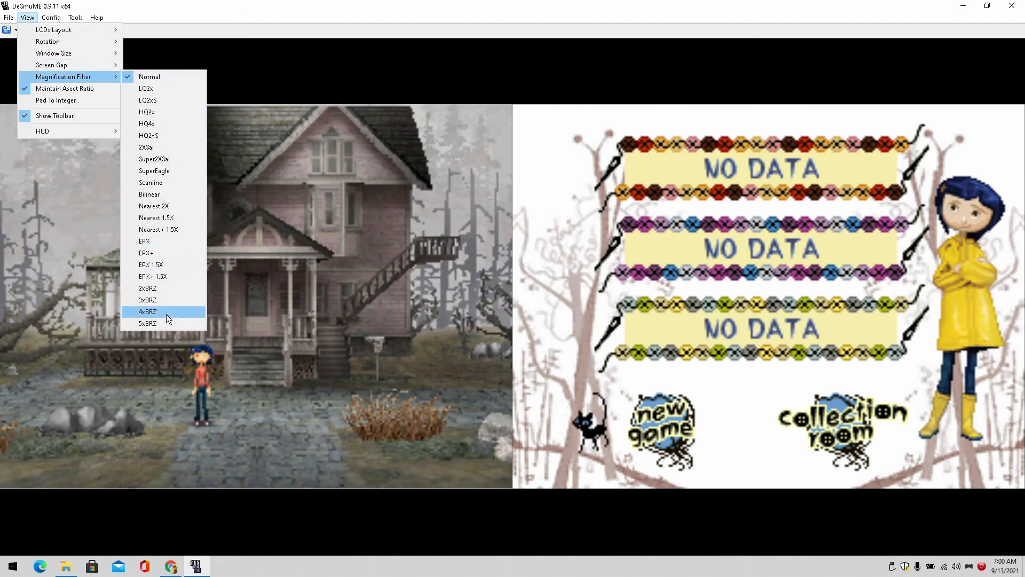
{"action": "mouse_move", "coordinate": [157, 322]}
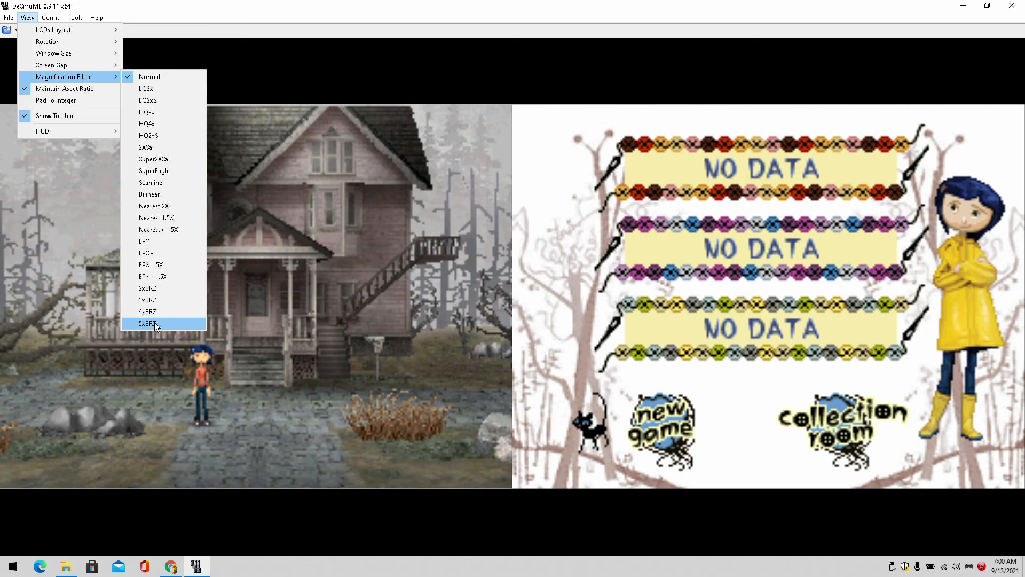
{"action": "left_click", "coordinate": [146, 322]}
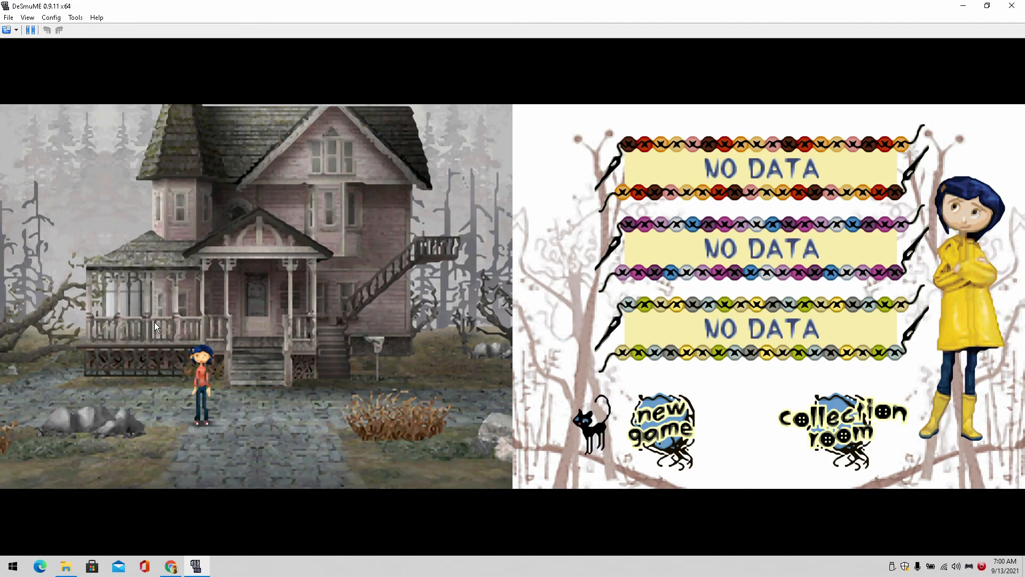
{"action": "mouse_move", "coordinate": [491, 215]}
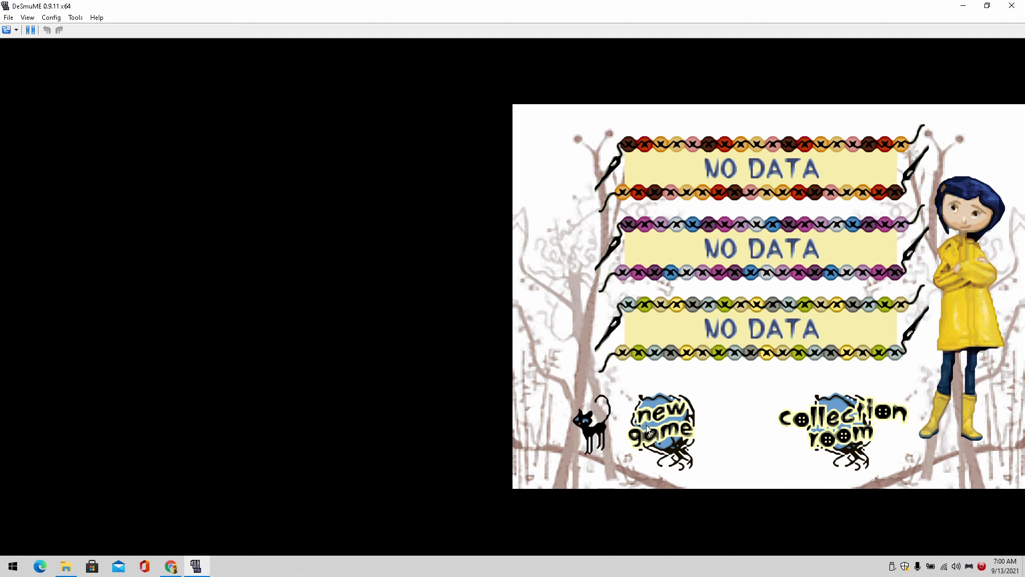
- Tap the first NO DATA save slot so the cat marker moves beside it
{"action": "left_click", "coordinate": [659, 428]}
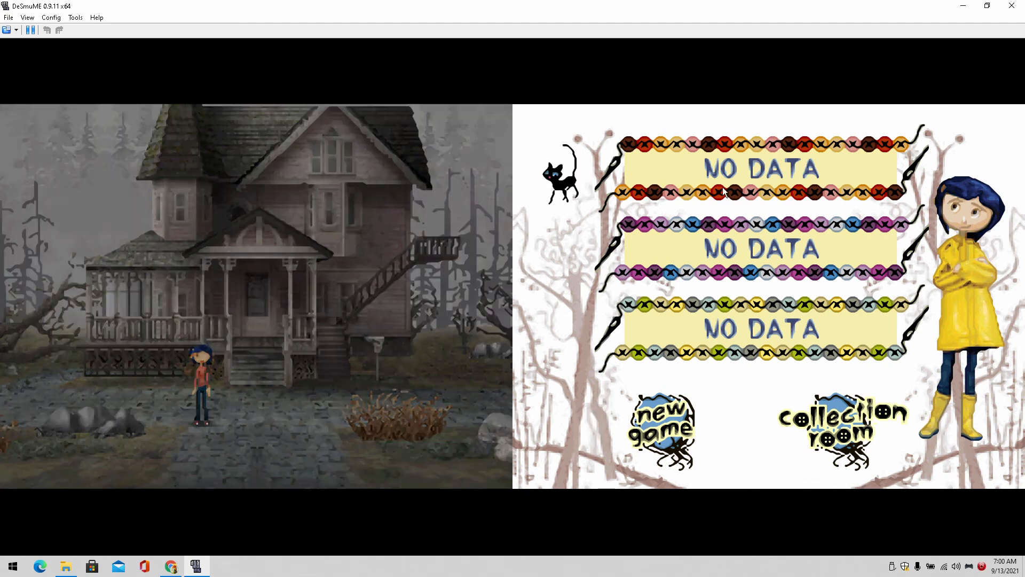